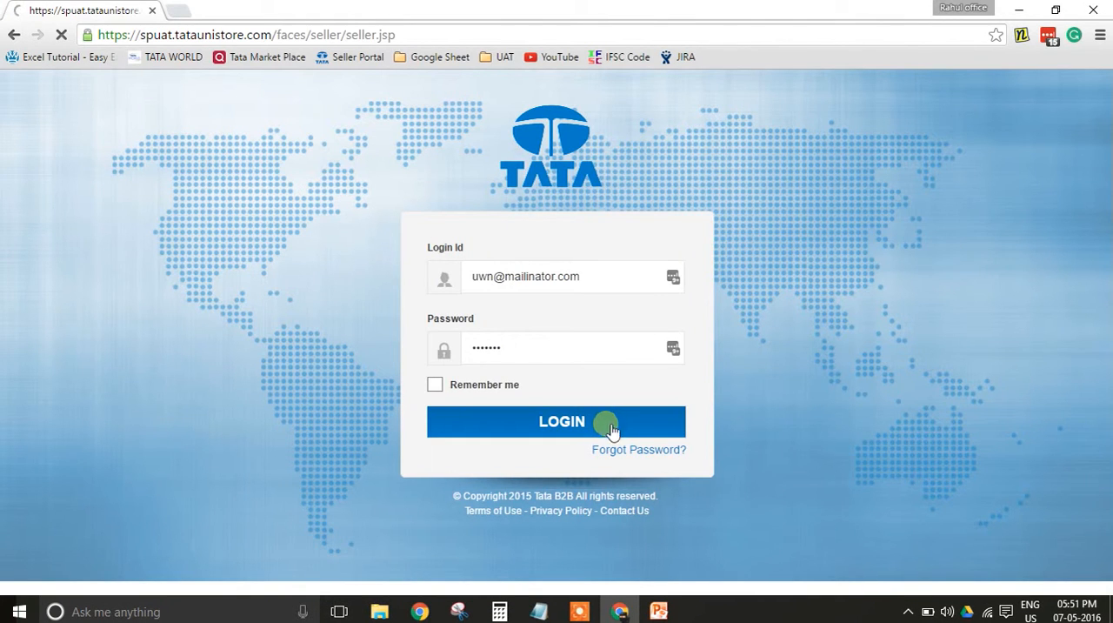
# Step: Log in with the filled credentials and go to User Management's User Listing page
pyautogui.click(557, 421)
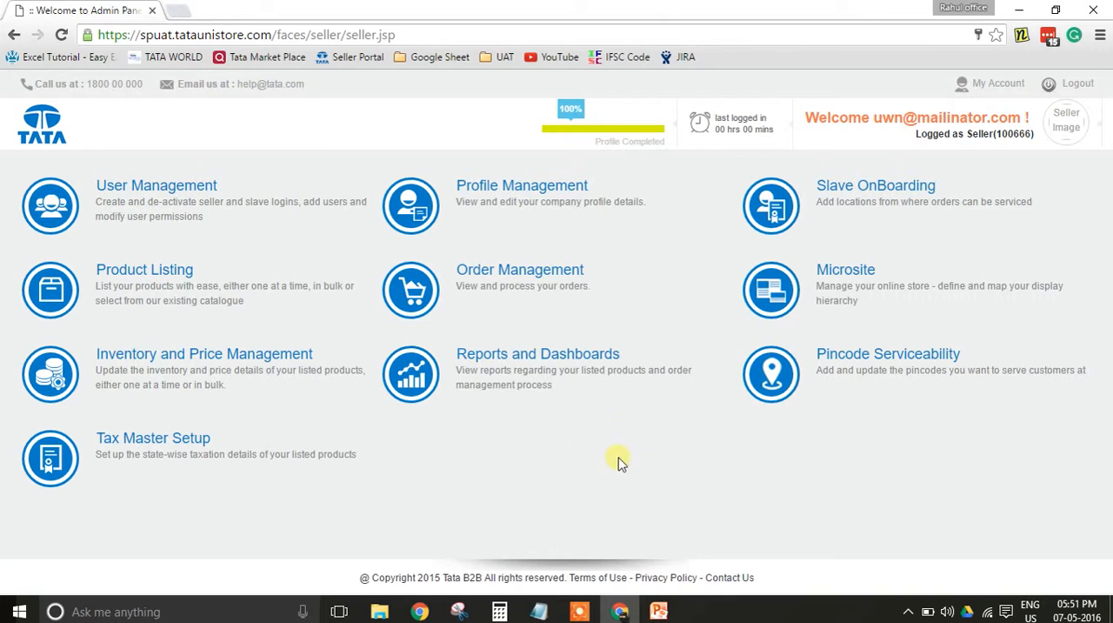
pyautogui.click(157, 185)
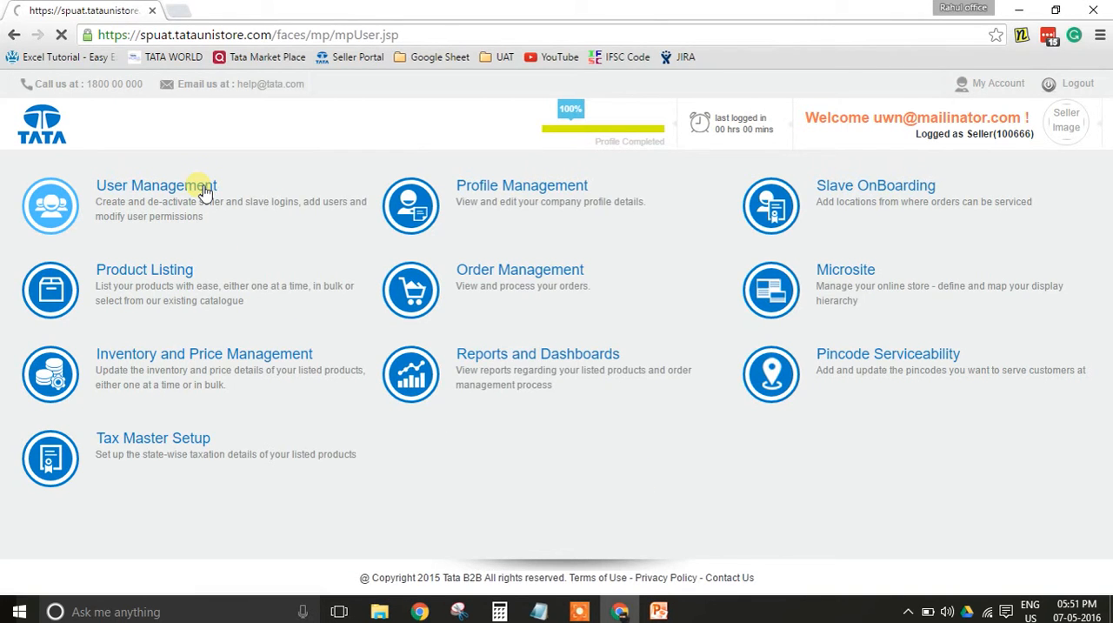
pyautogui.click(155, 185)
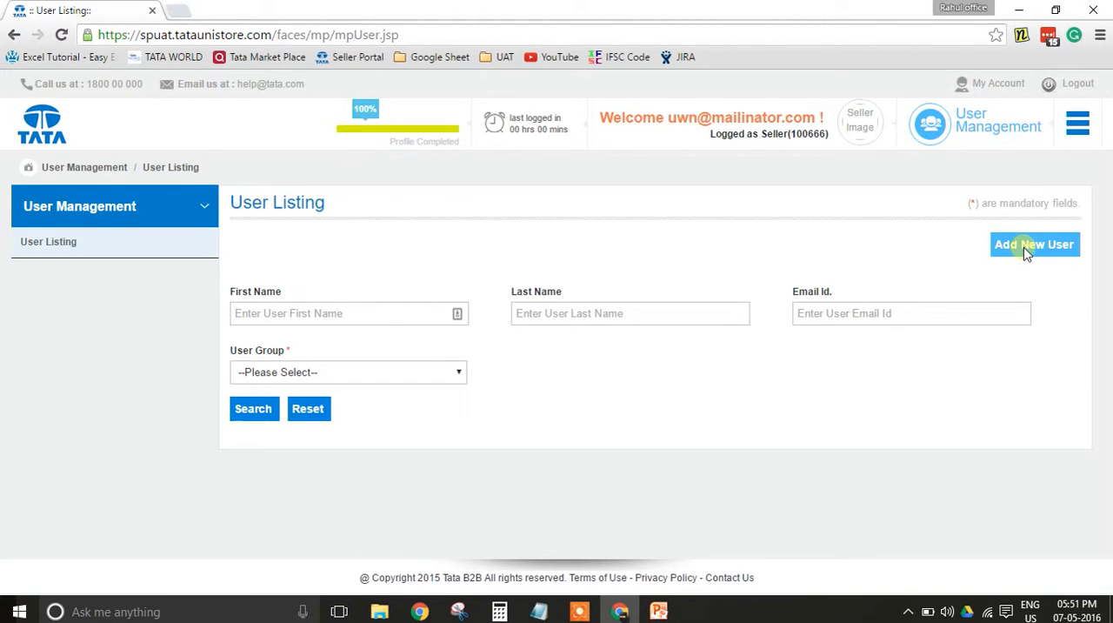
pyautogui.click(1034, 245)
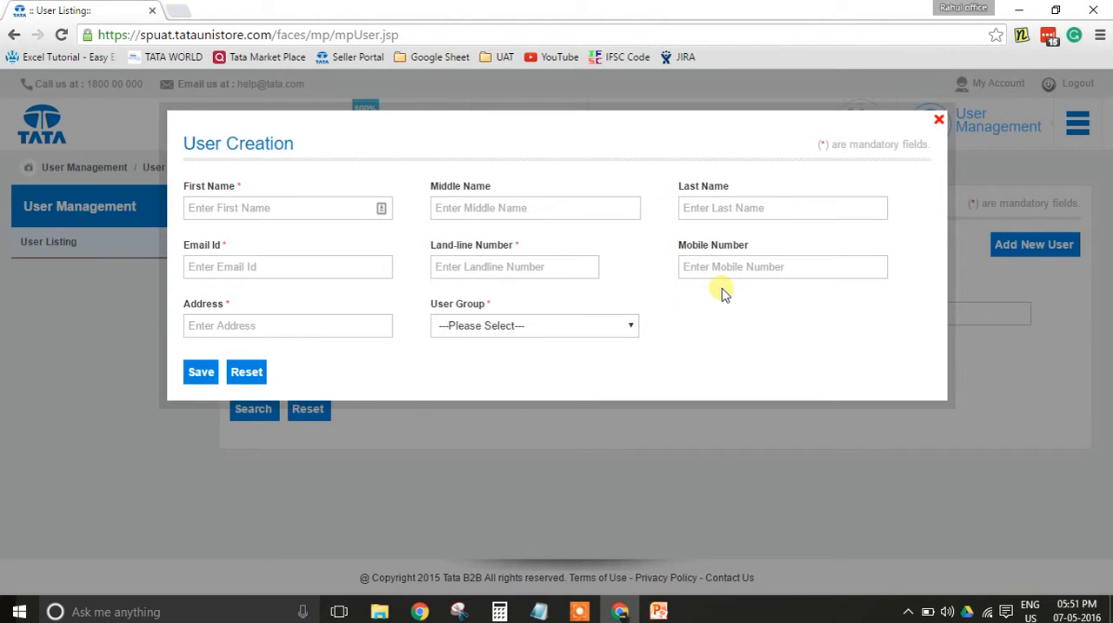
pyautogui.click(287, 207)
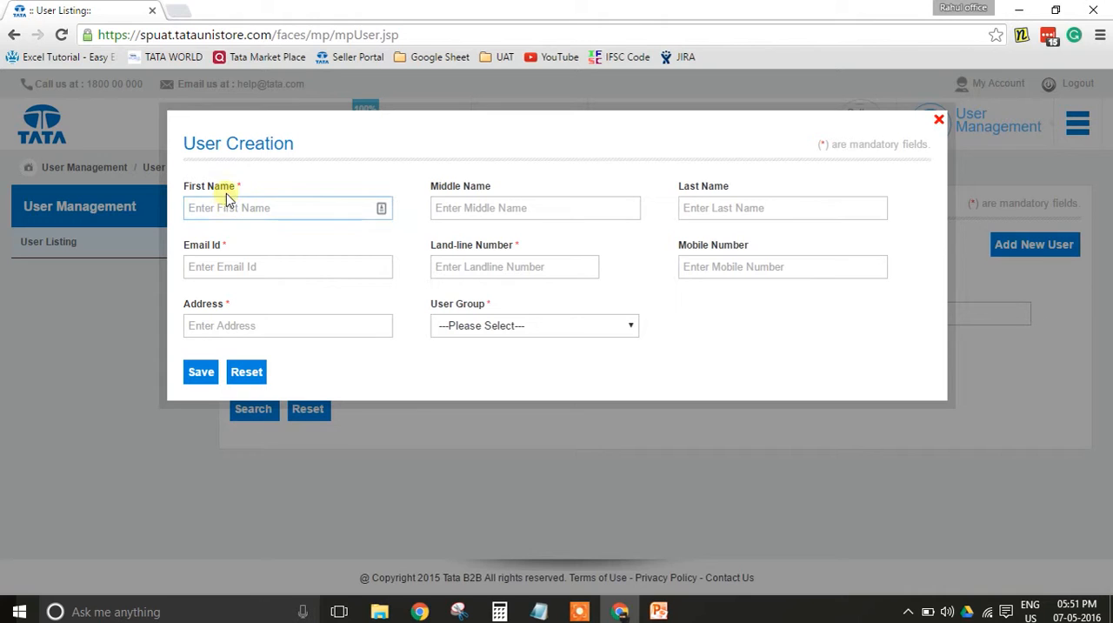
pyautogui.click(287, 207)
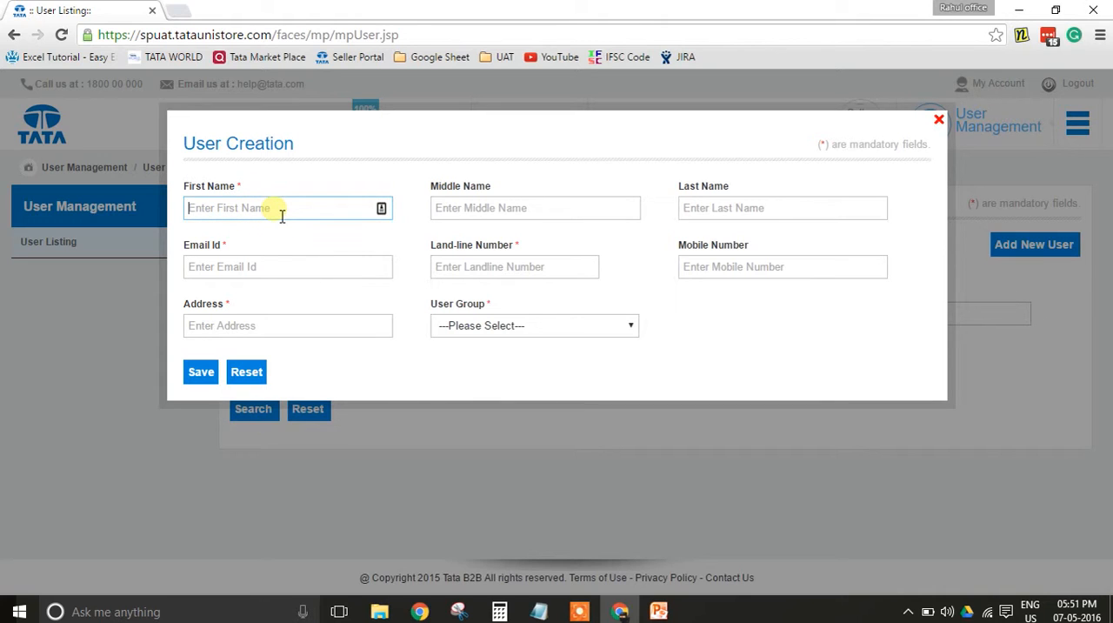
pyautogui.write('rahul')
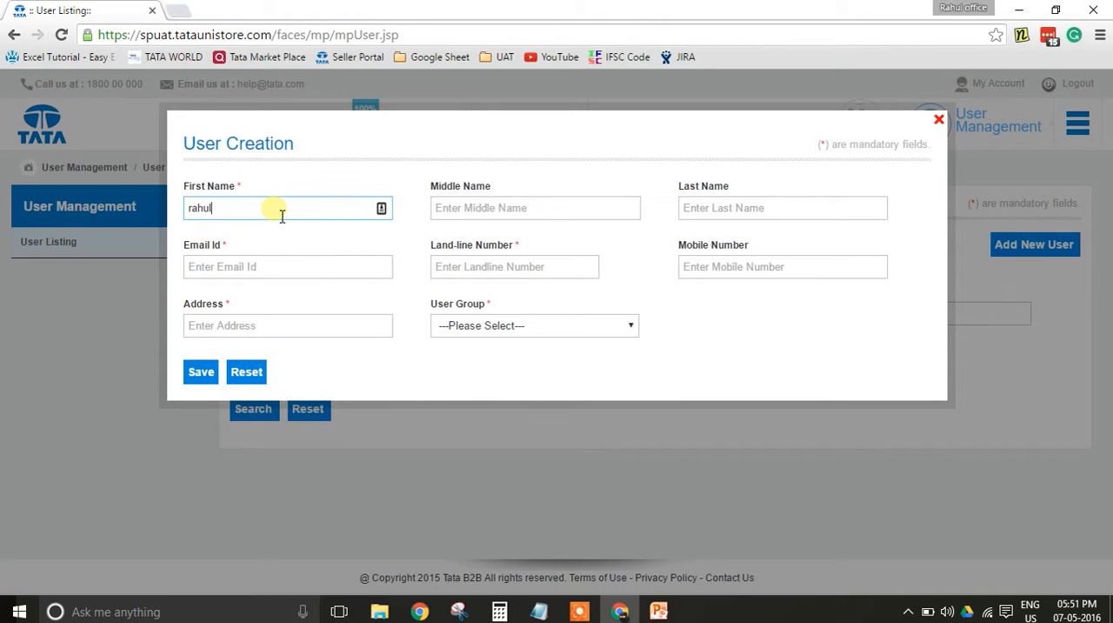
pyautogui.click(287, 266)
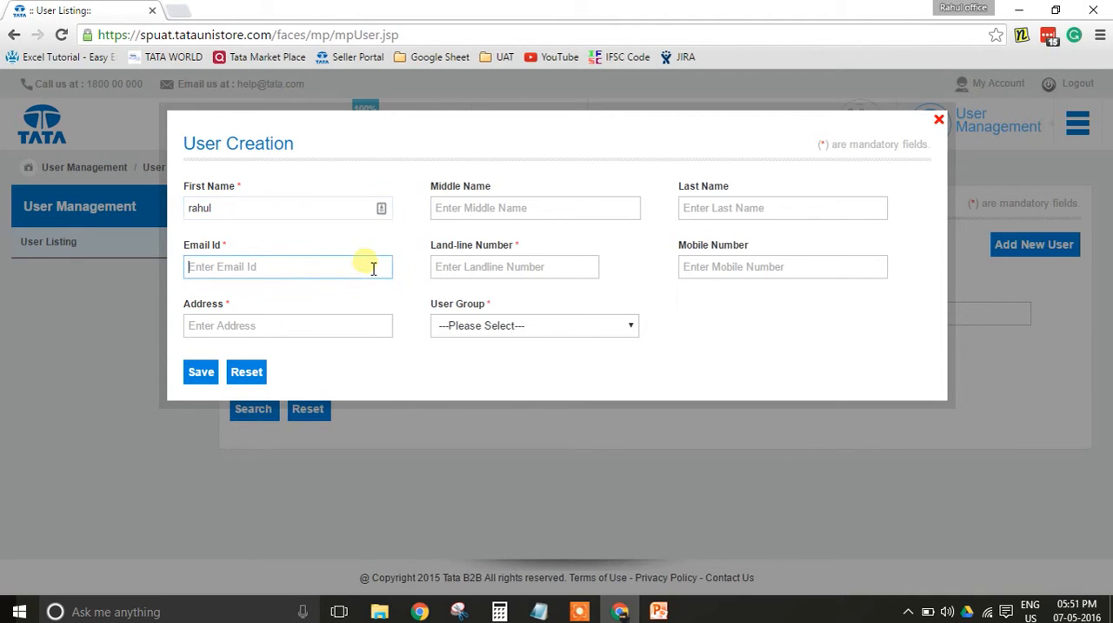
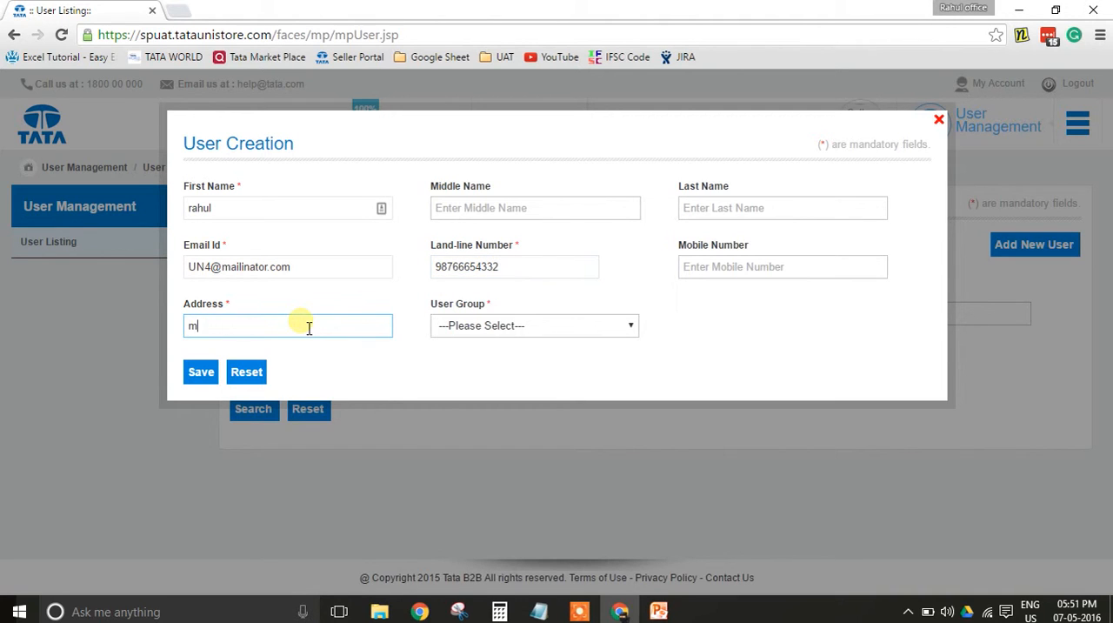
pyautogui.write('umbai')
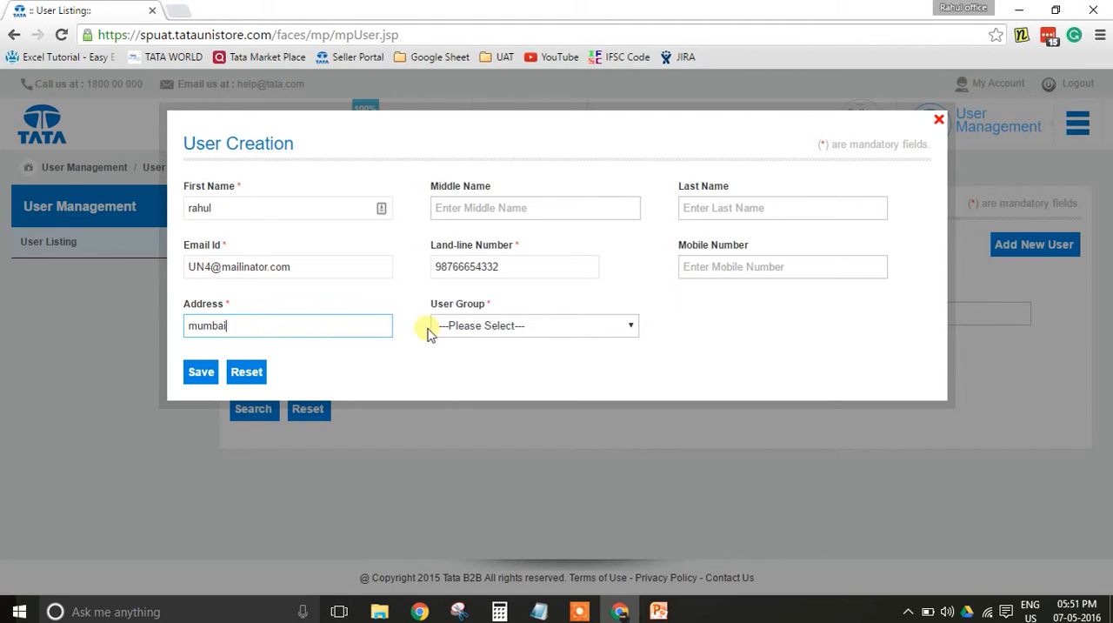
# Step: Choose SELLER as the User Group, briefly trying SLAVE before switching back
pyautogui.click(534, 326)
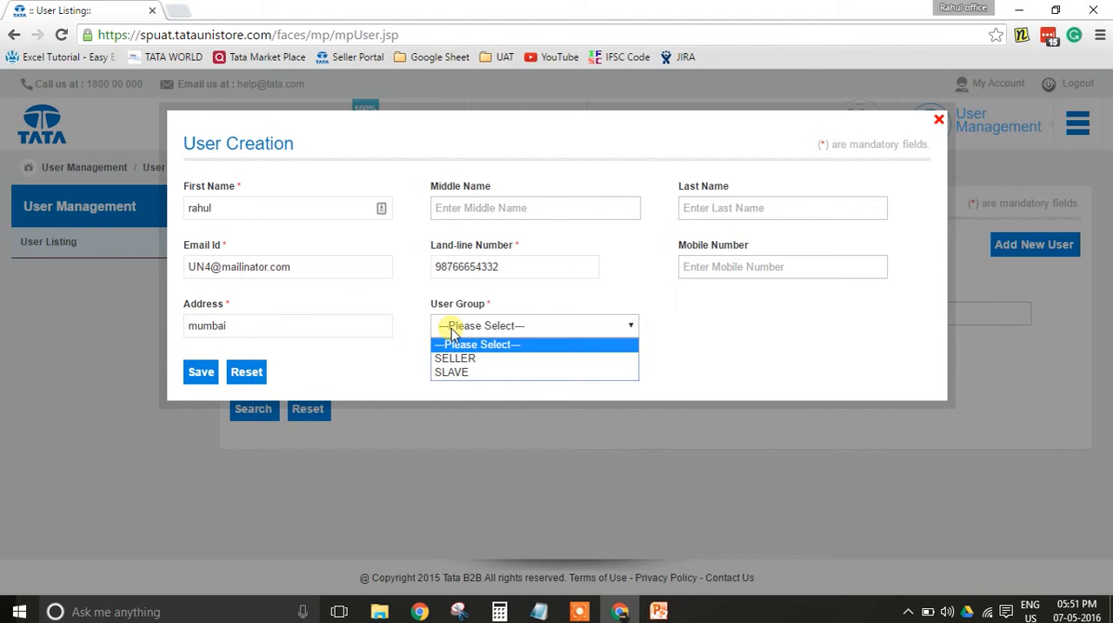
pyautogui.click(455, 358)
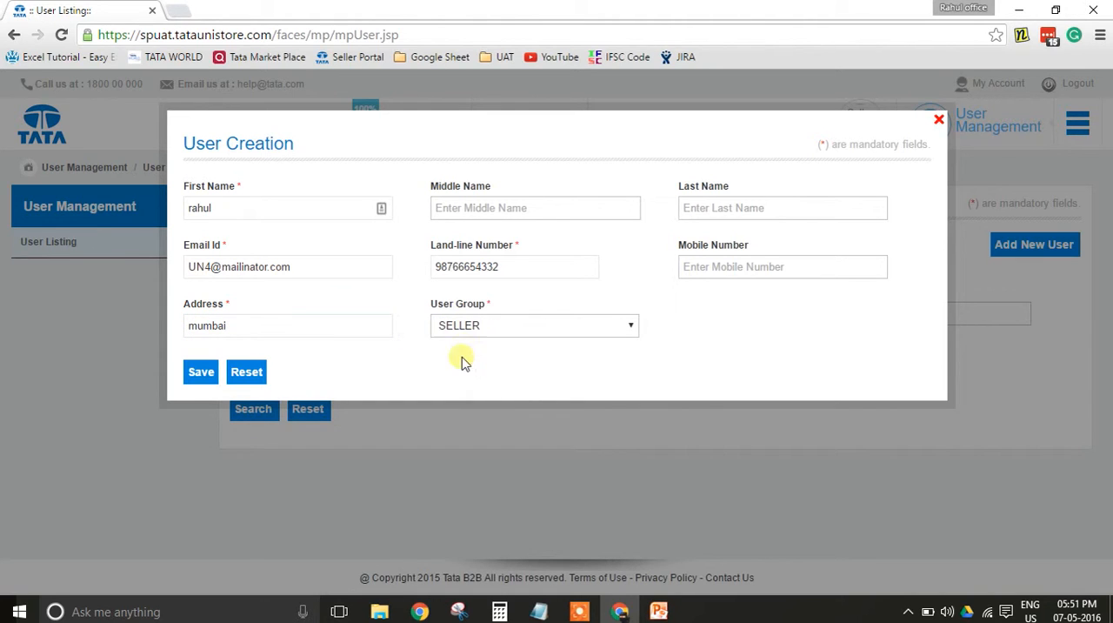
pyautogui.click(534, 325)
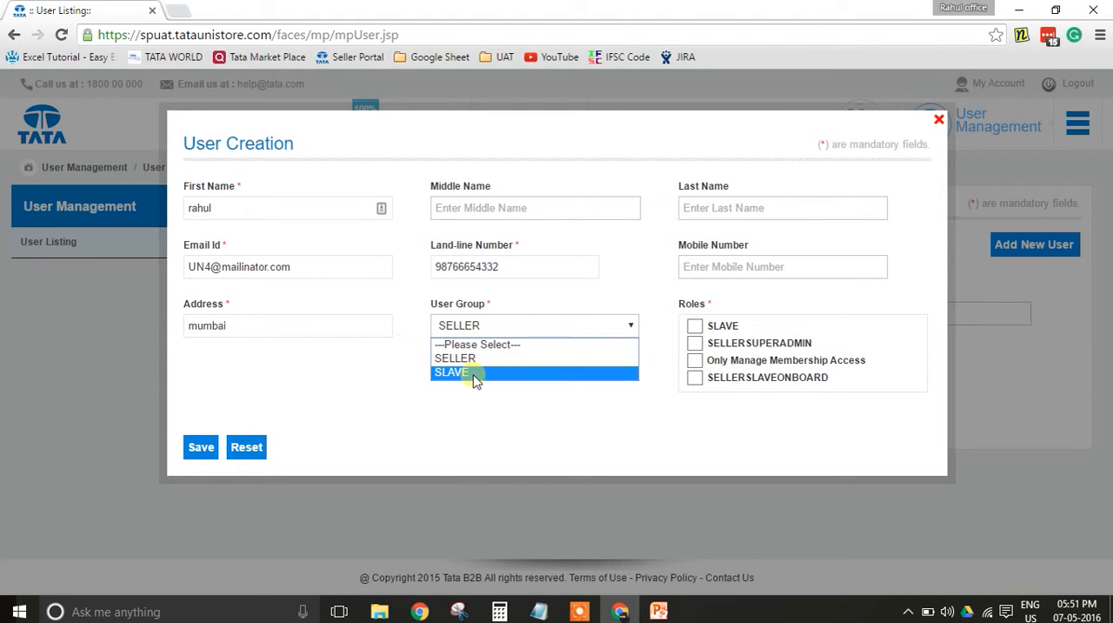
pyautogui.click(451, 372)
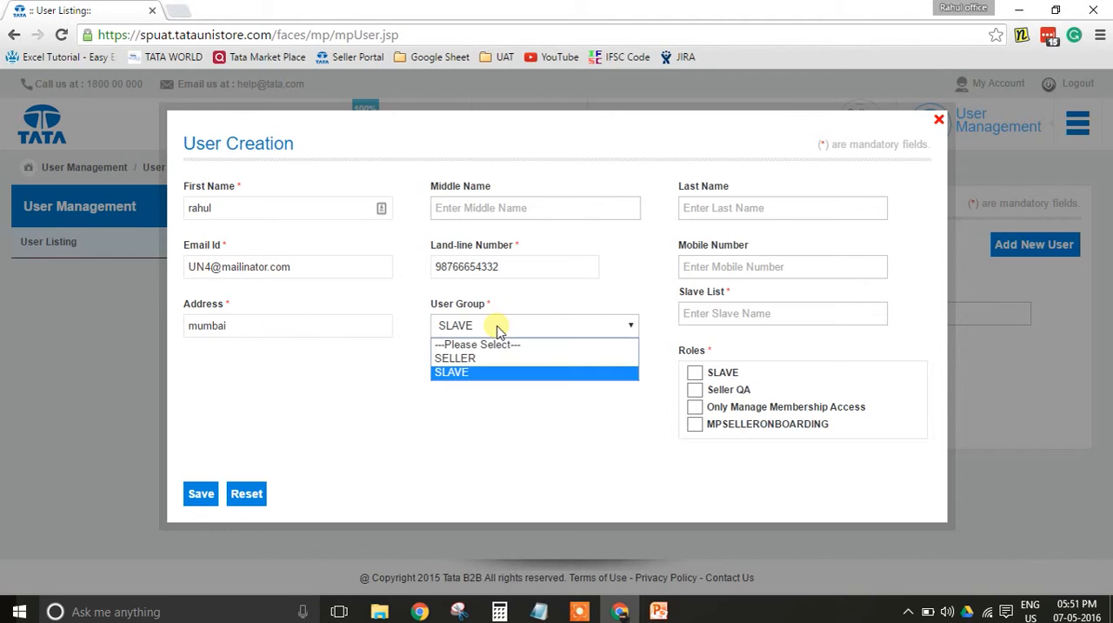
pyautogui.click(455, 358)
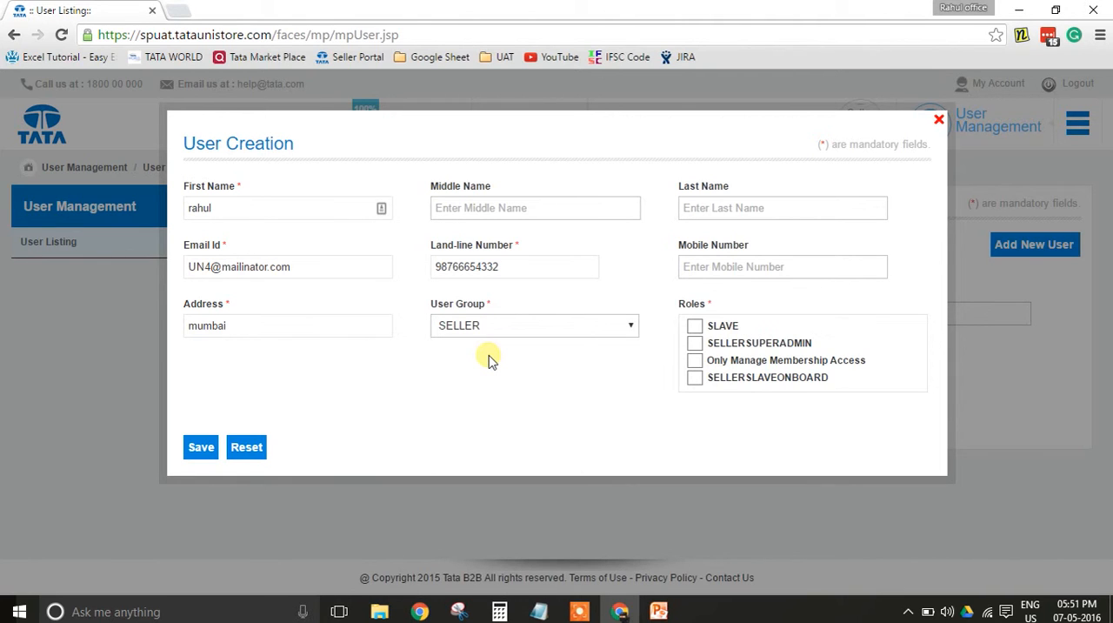
pyautogui.moveTo(490, 357)
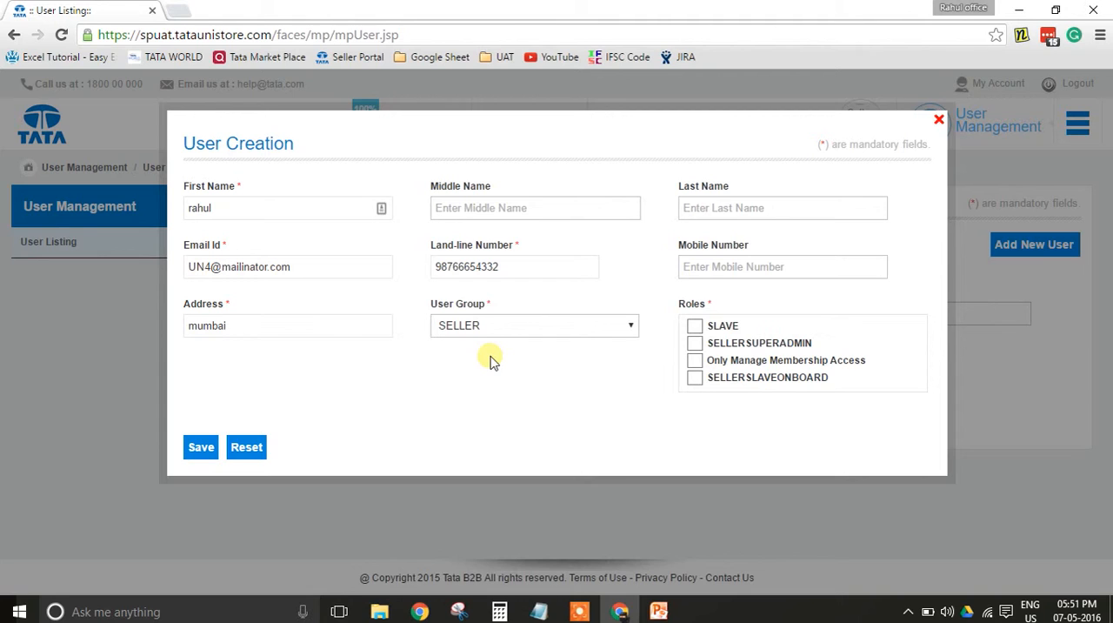
# Step: Tick the SLAVE and SELLERSLAVEONBOARD role checkboxes under Roles
pyautogui.click(695, 326)
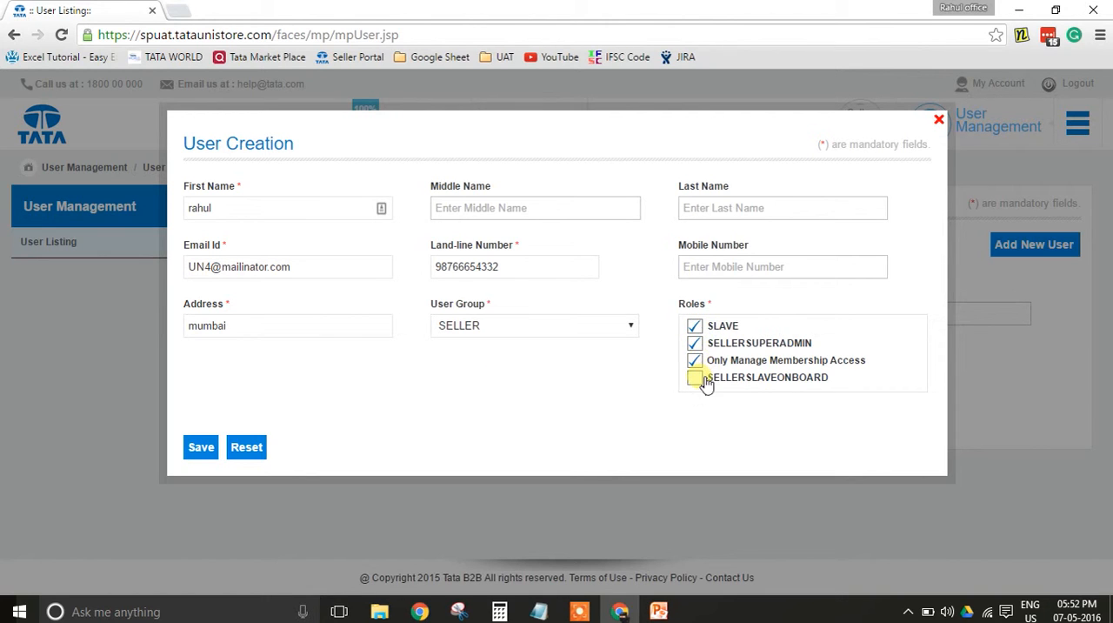
pyautogui.click(694, 377)
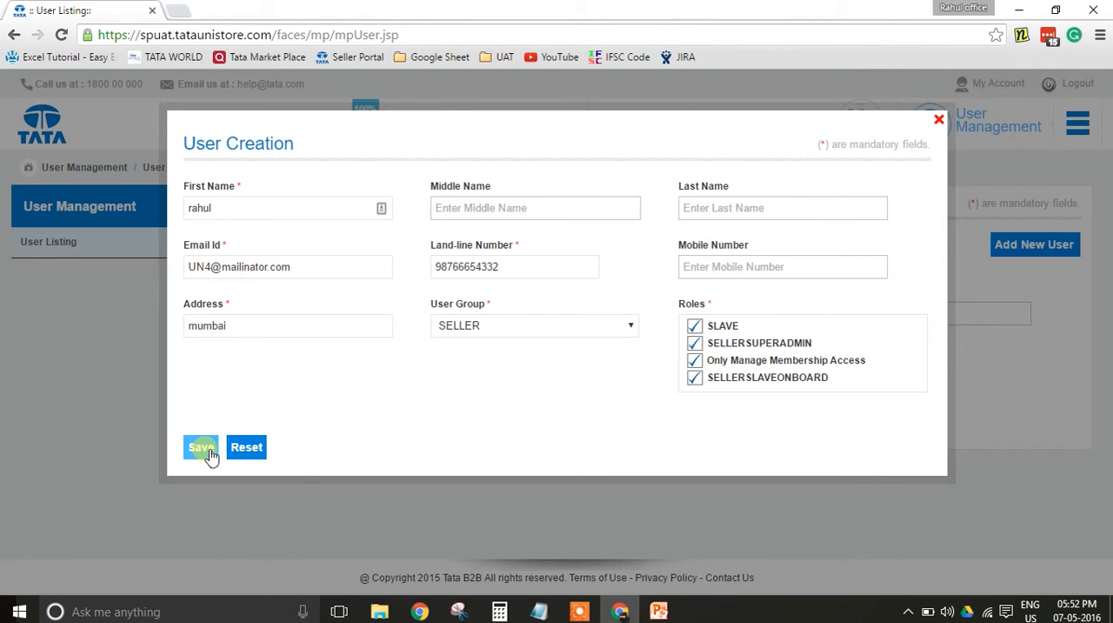
# Step: Save the user, close the form after 'User Created Successfully', and log out
pyautogui.click(200, 446)
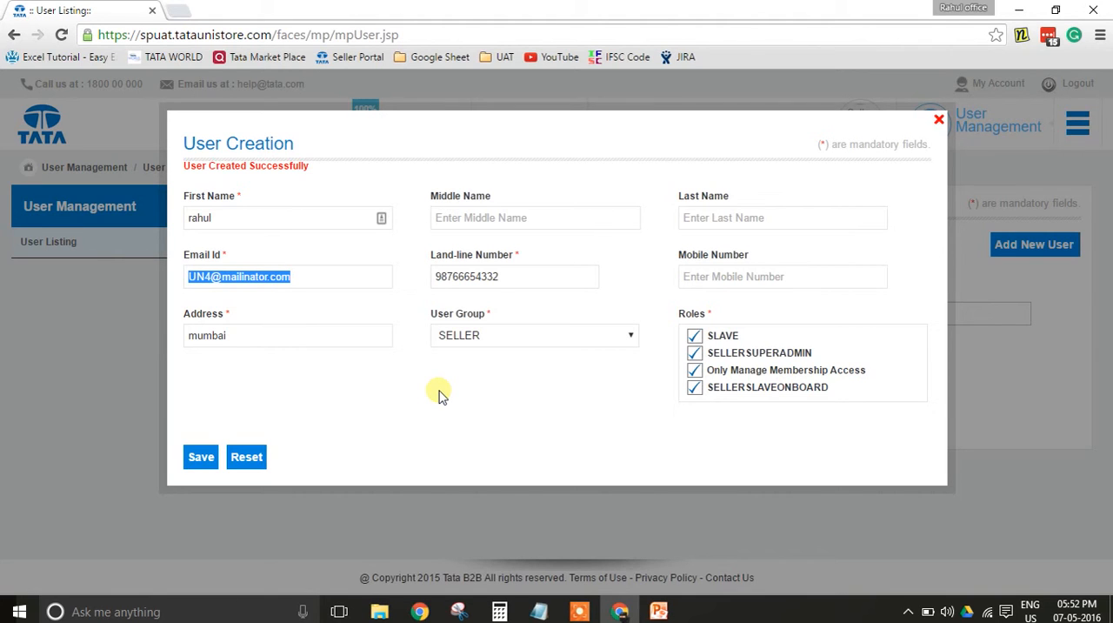
pyautogui.moveTo(852, 163)
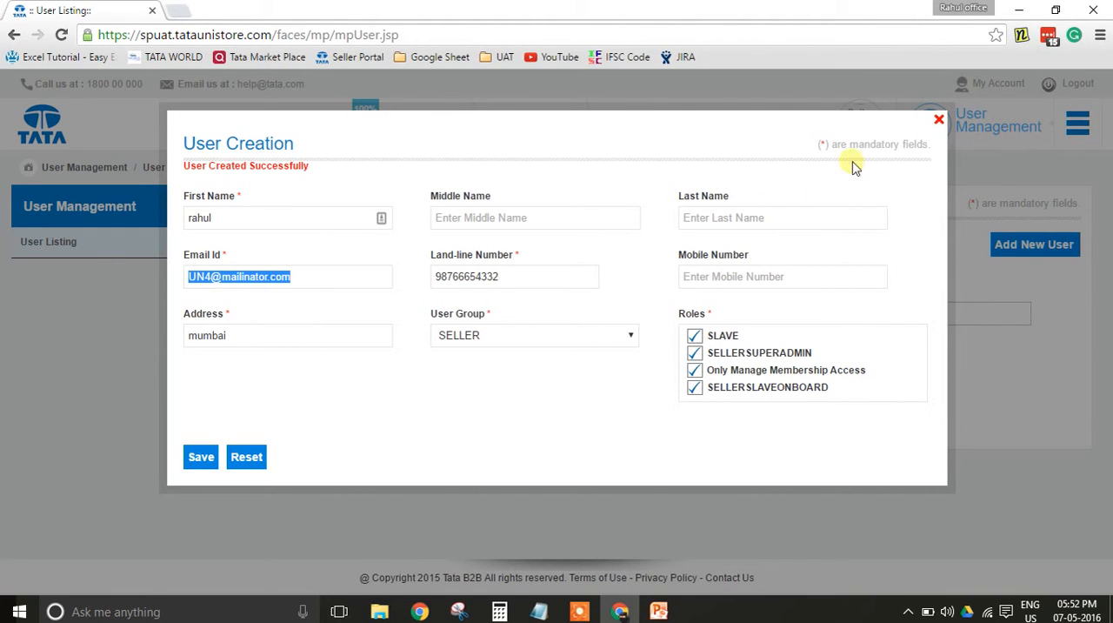
pyautogui.click(938, 119)
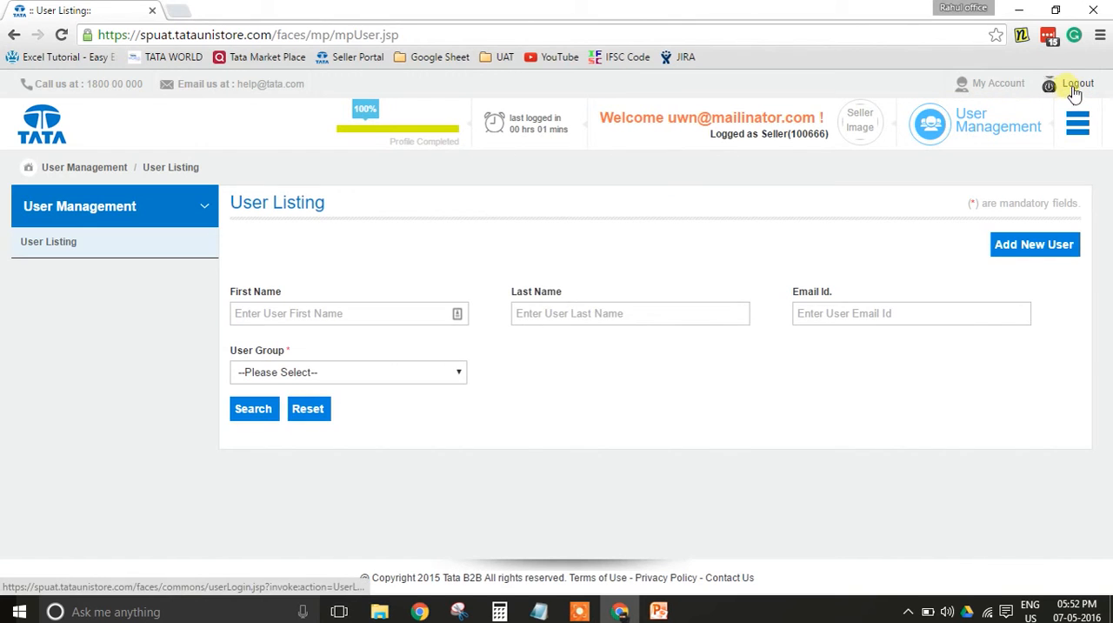
pyautogui.click(1076, 83)
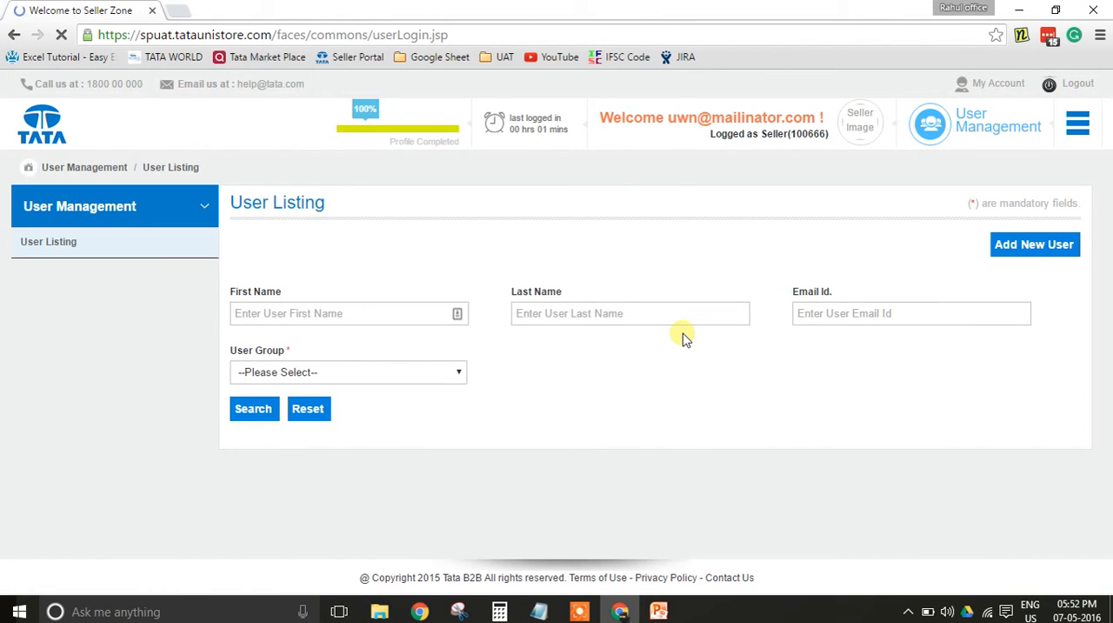